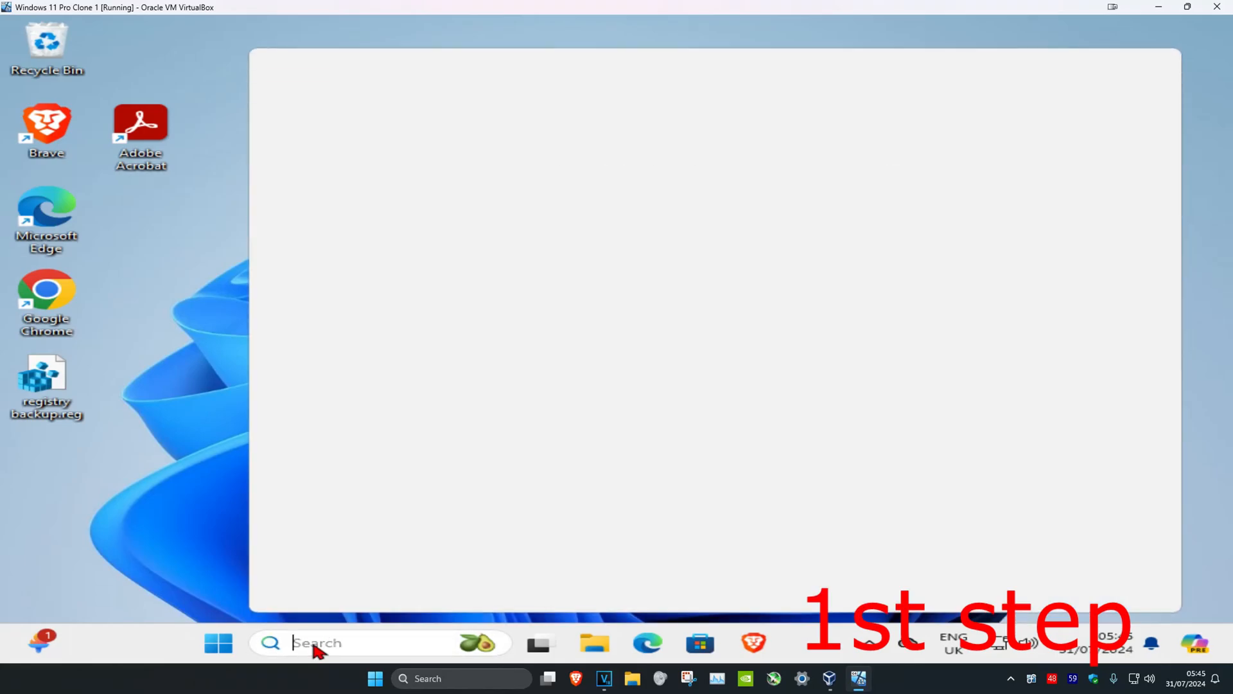
Launch Command Prompt as administrator from a 'cmd' search and approve the UAC prompt
type("cmd")
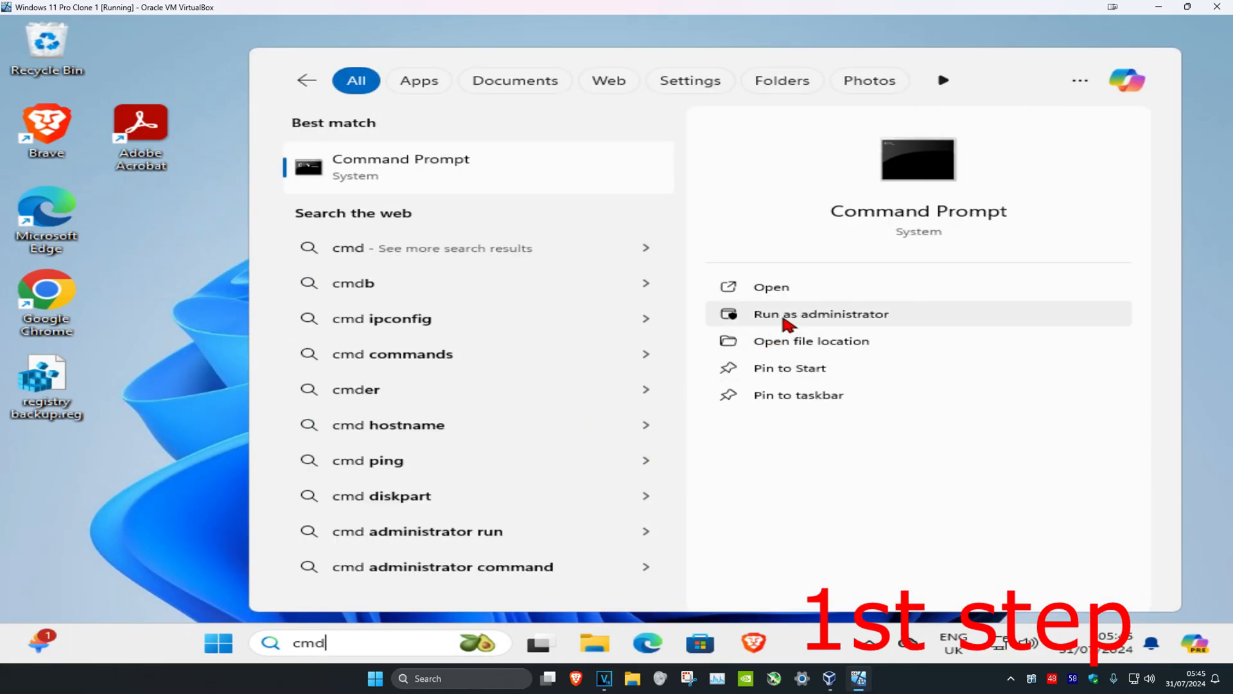
left_click(820, 314)
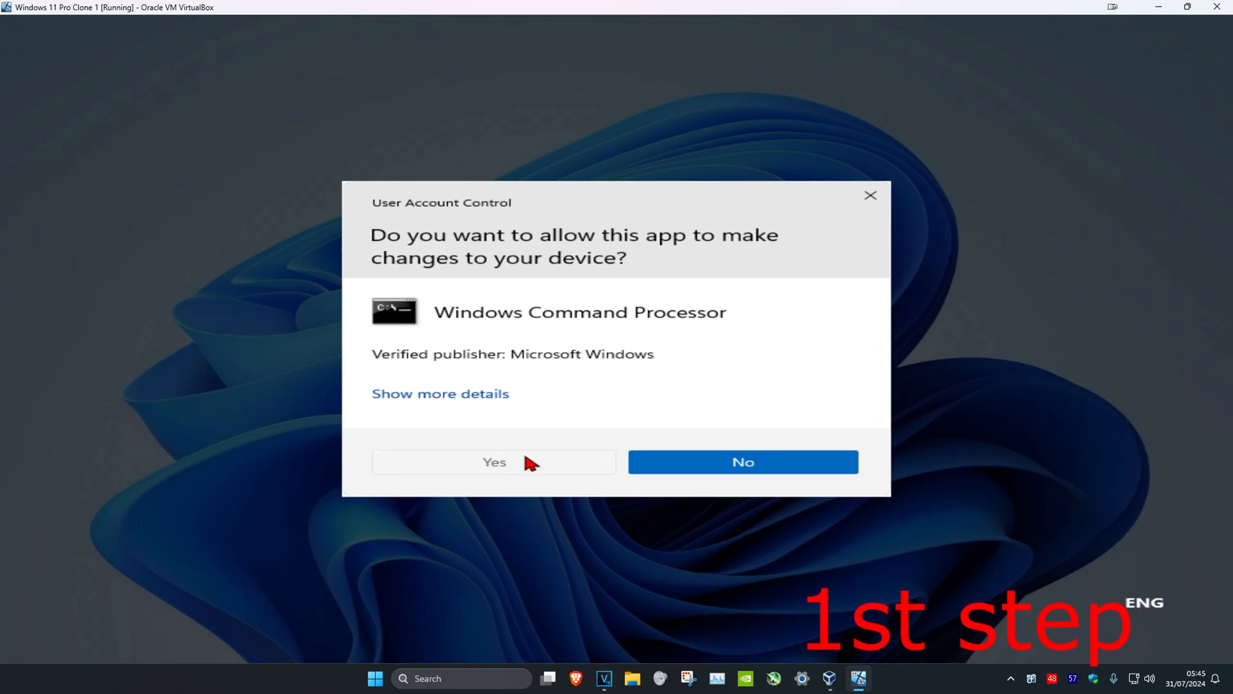
left_click(493, 462)
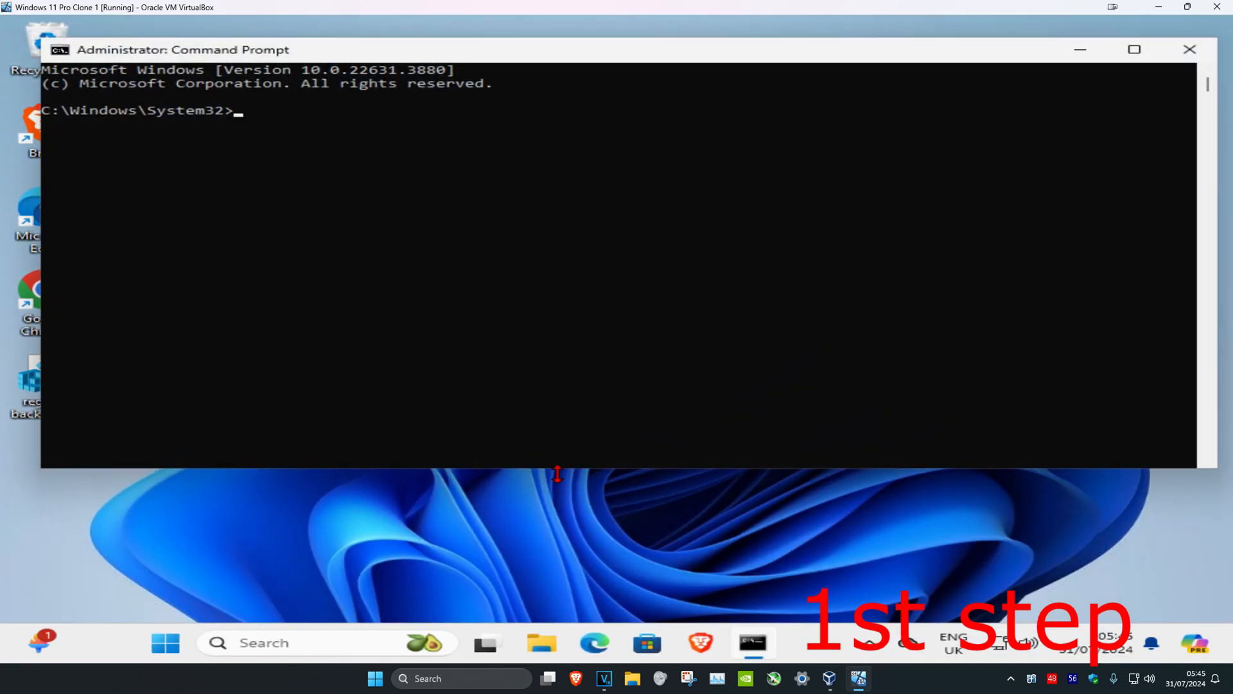
Start DiskPart and run list disk to show the 80 GB online Disk 0
type("diskpart")
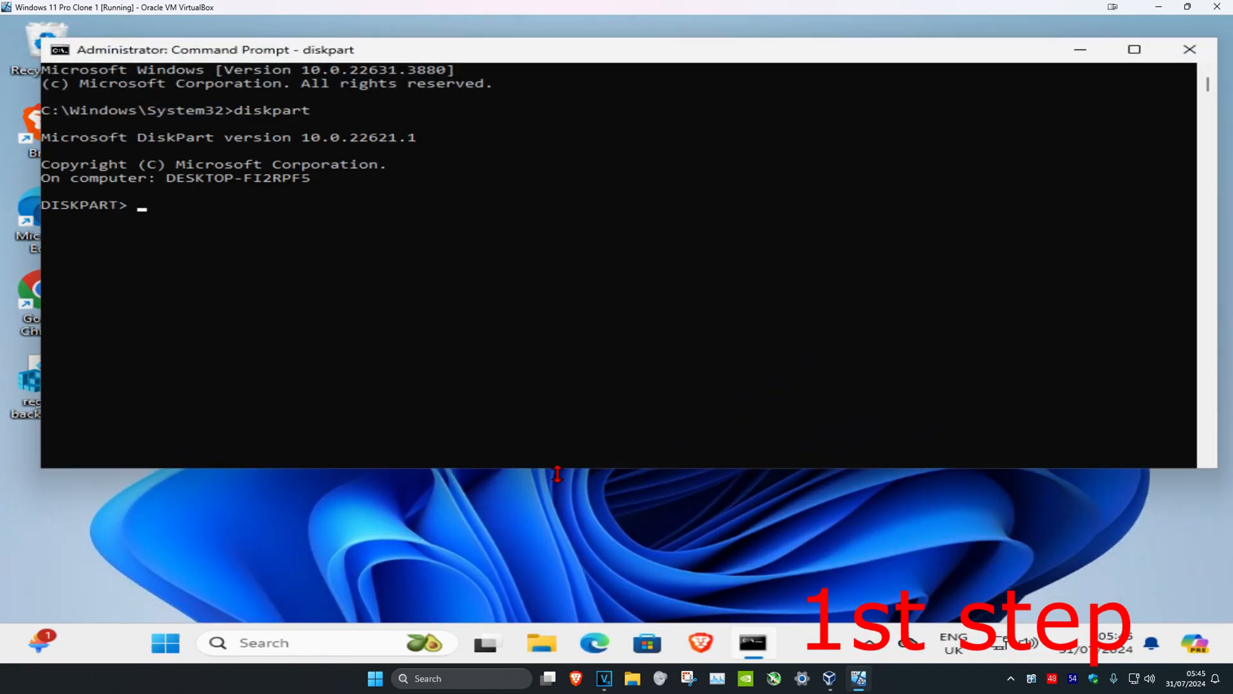
type("list disk")
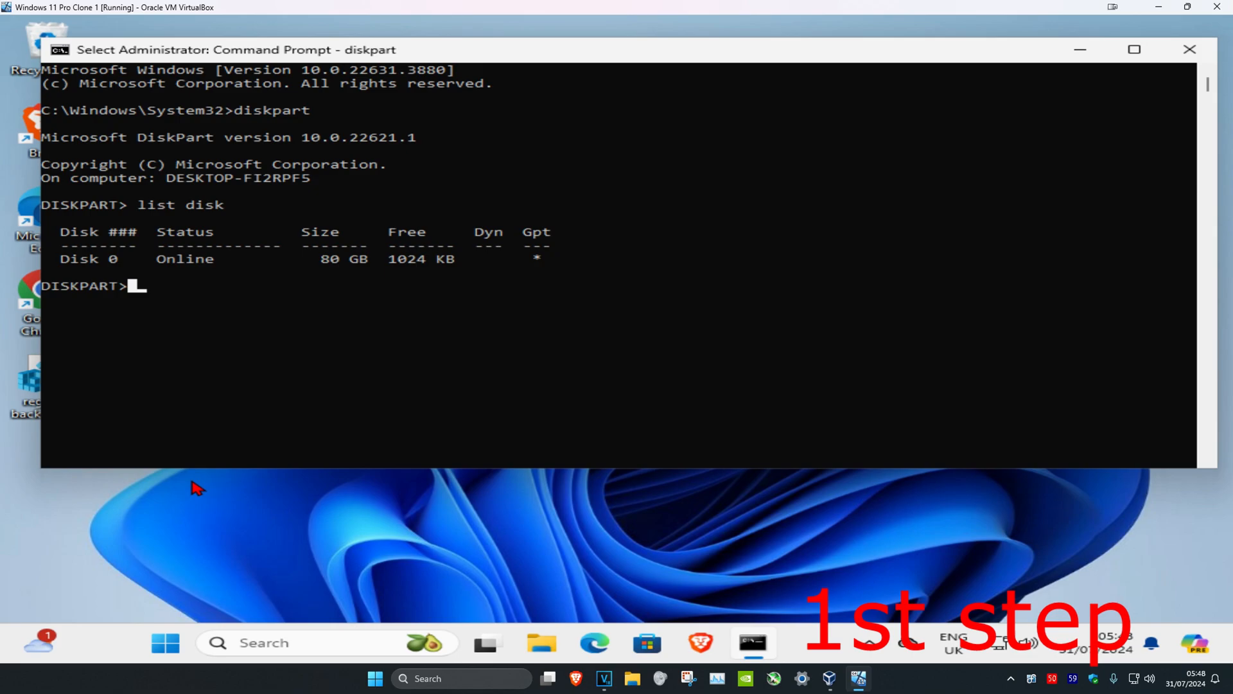
mouse_move(119, 258)
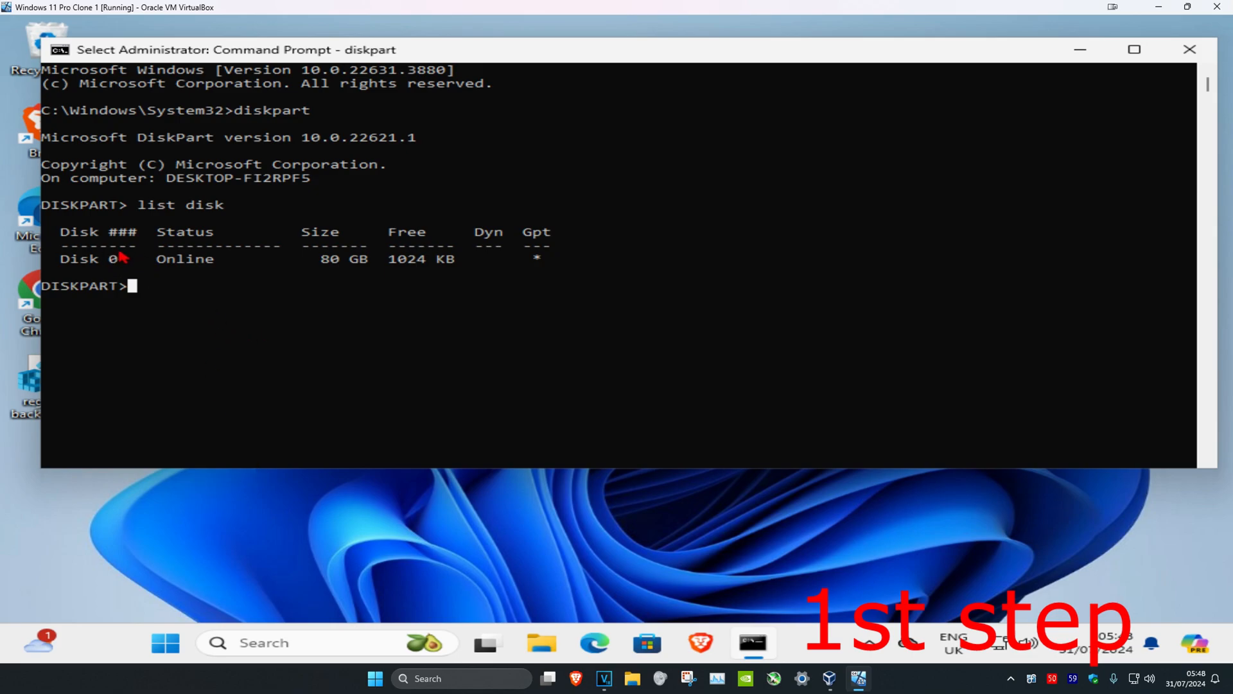
mouse_move(78, 263)
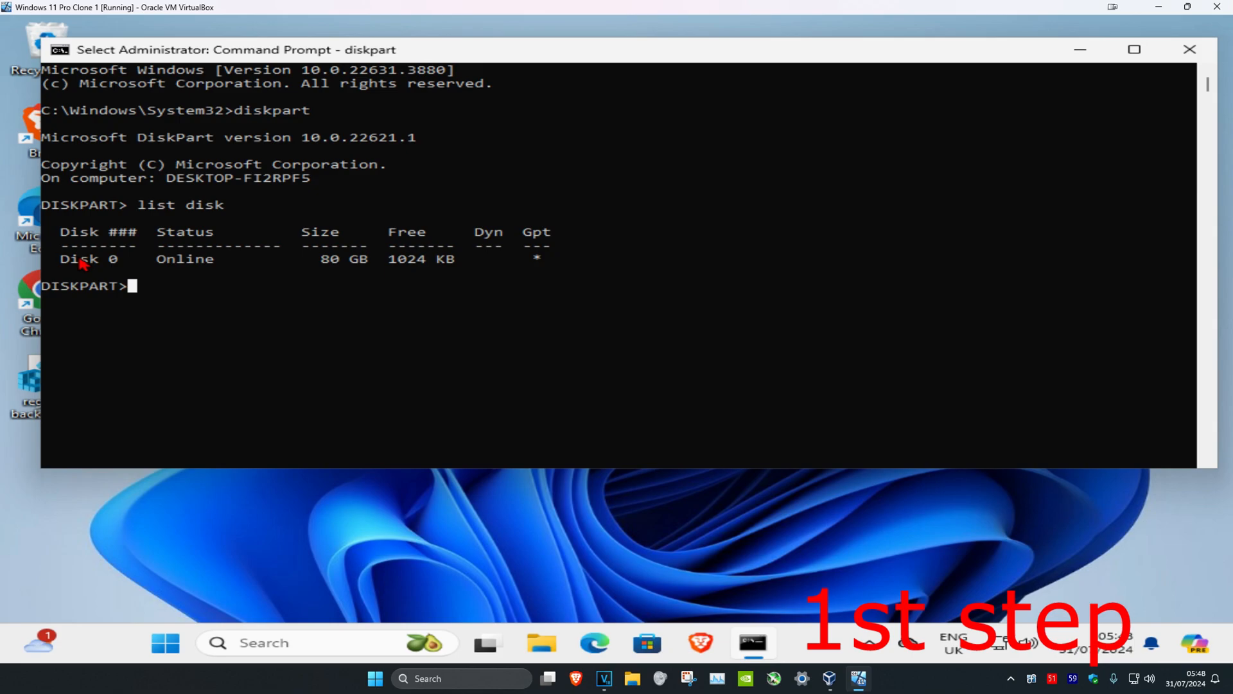
mouse_move(110, 273)
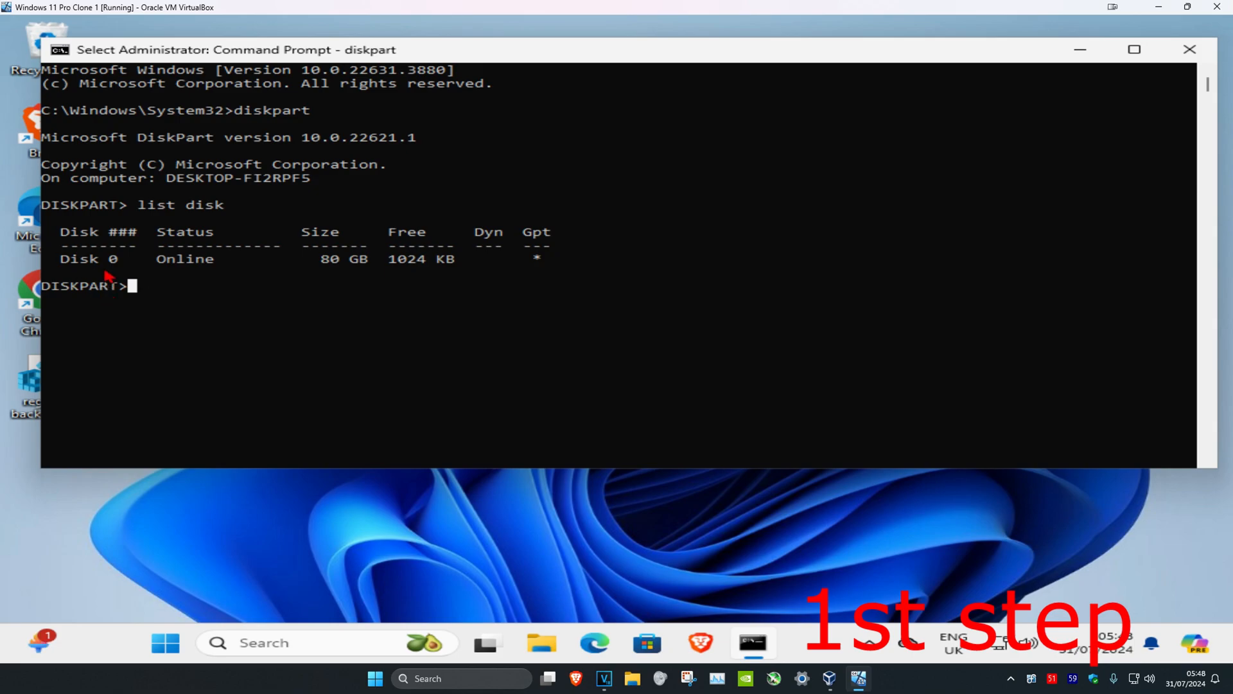
mouse_move(326, 240)
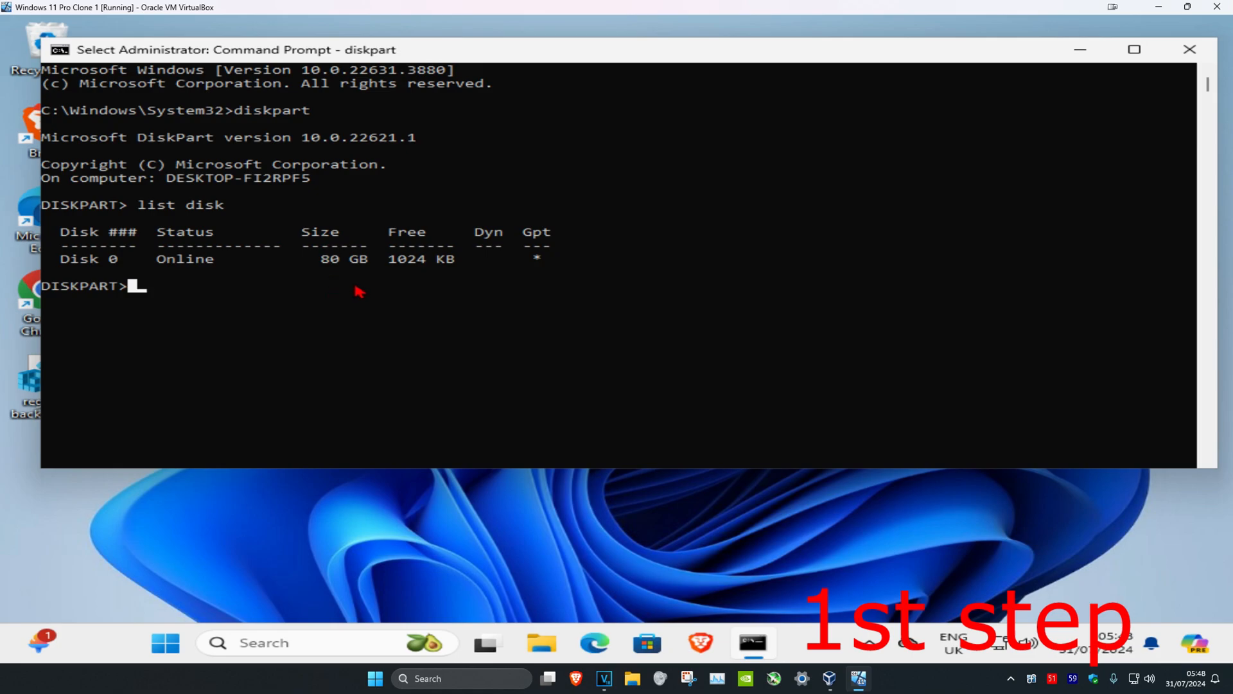
mouse_move(179, 253)
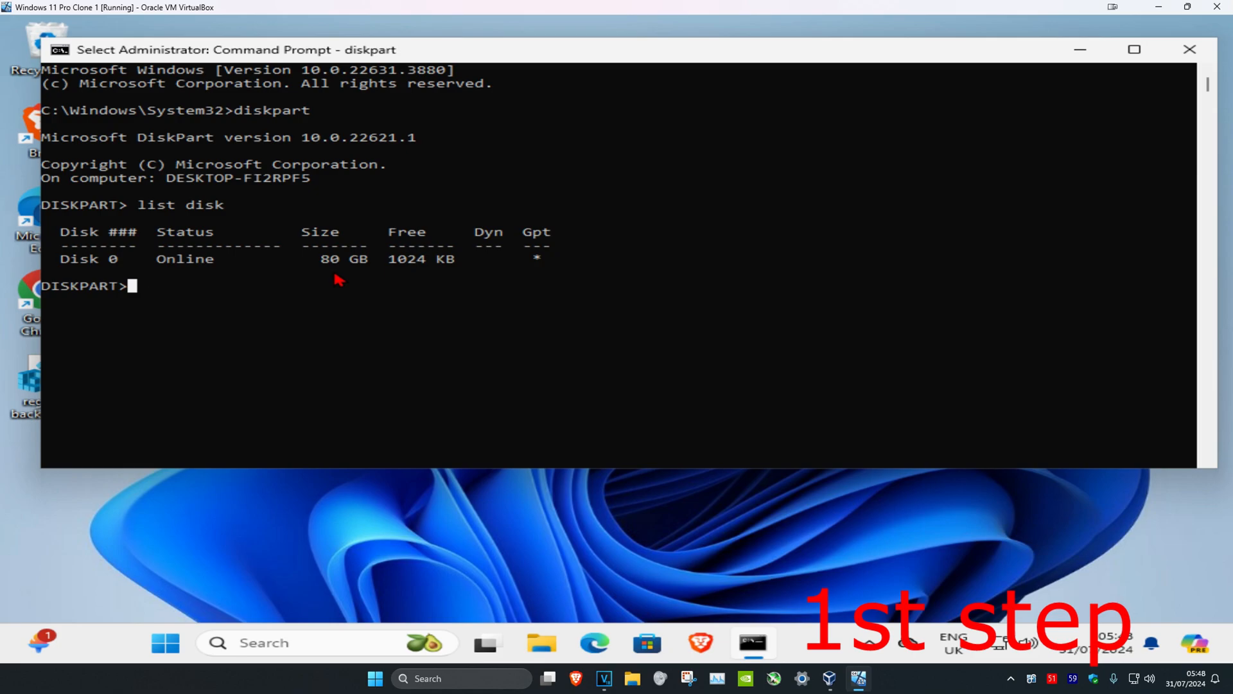
Run 'select disk 0', then begin typing 'attributes disk clear readonly'
type("select")
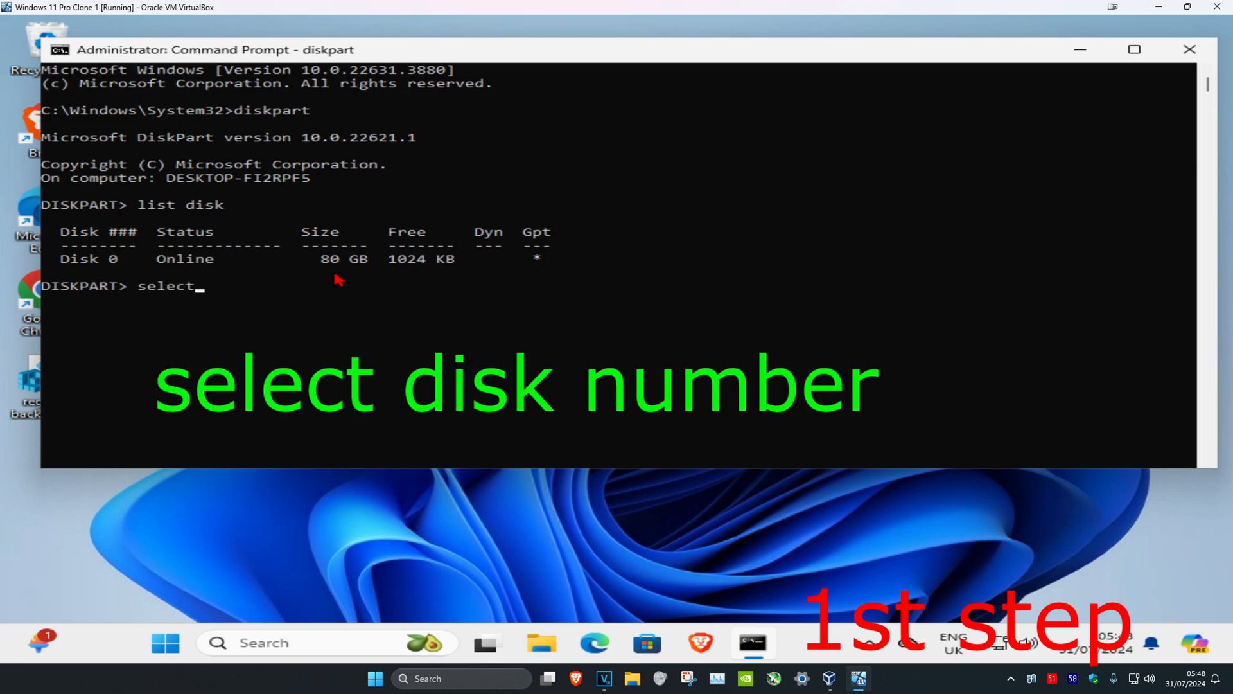
type("disk")
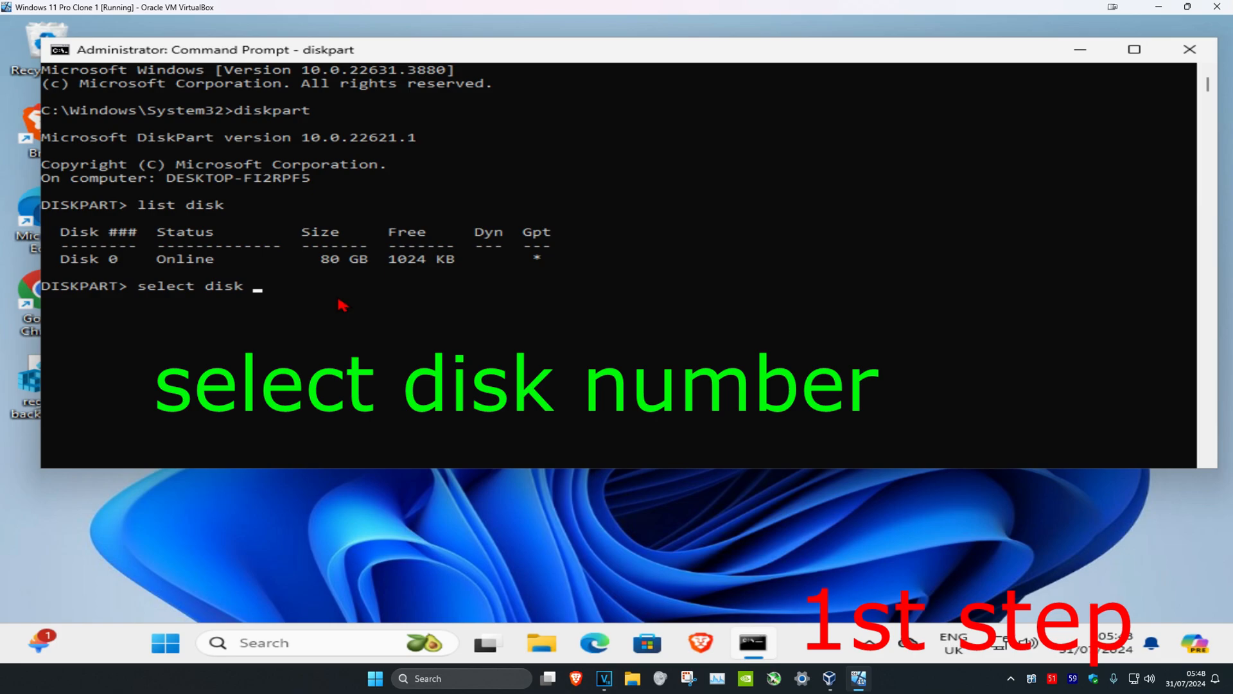
mouse_move(223, 260)
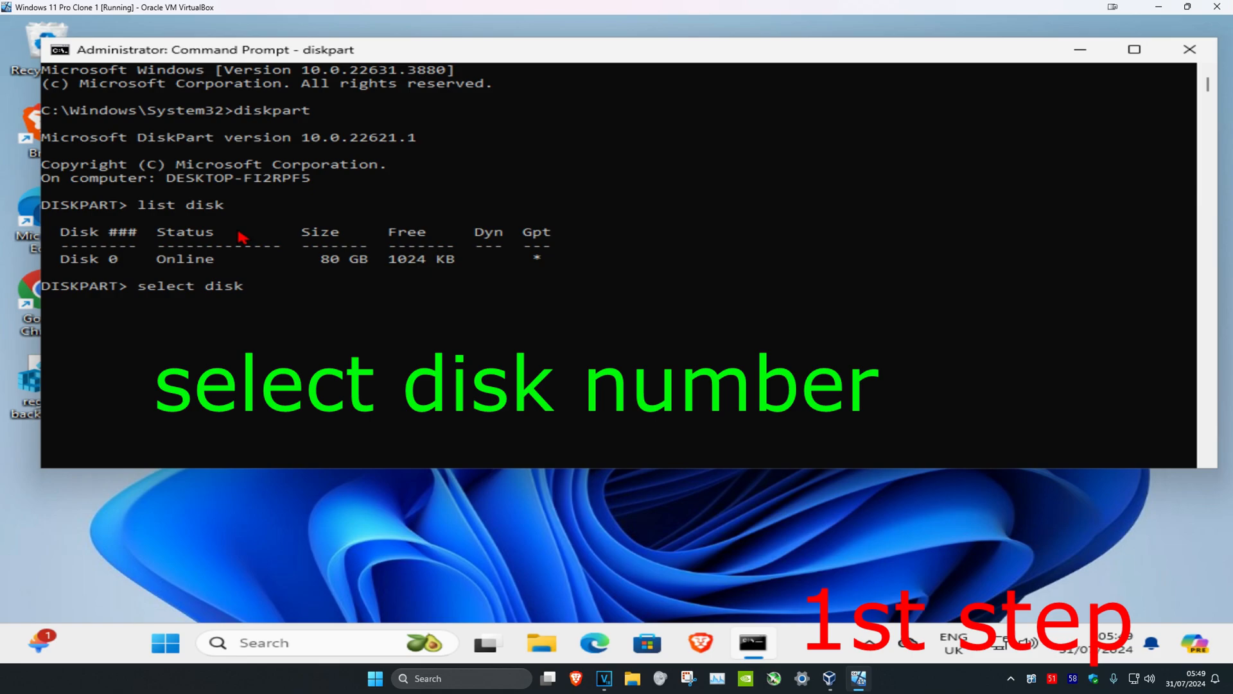
type(" 0")
key("enter")
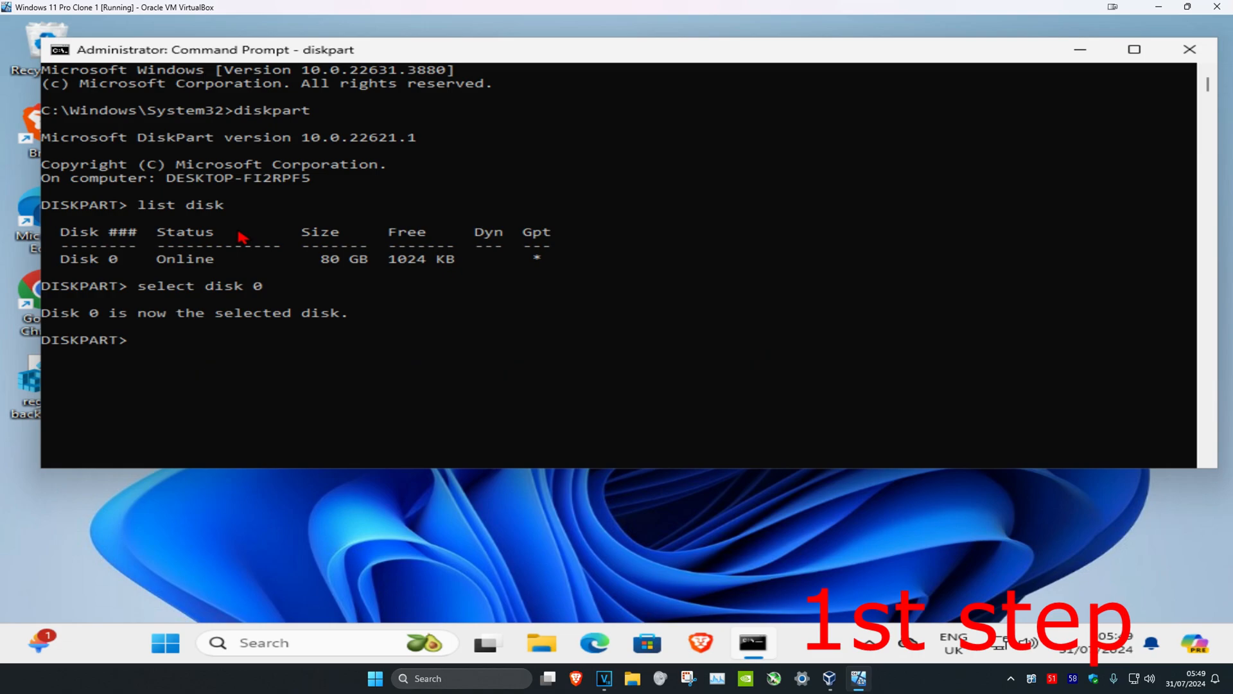
mouse_move(130, 319)
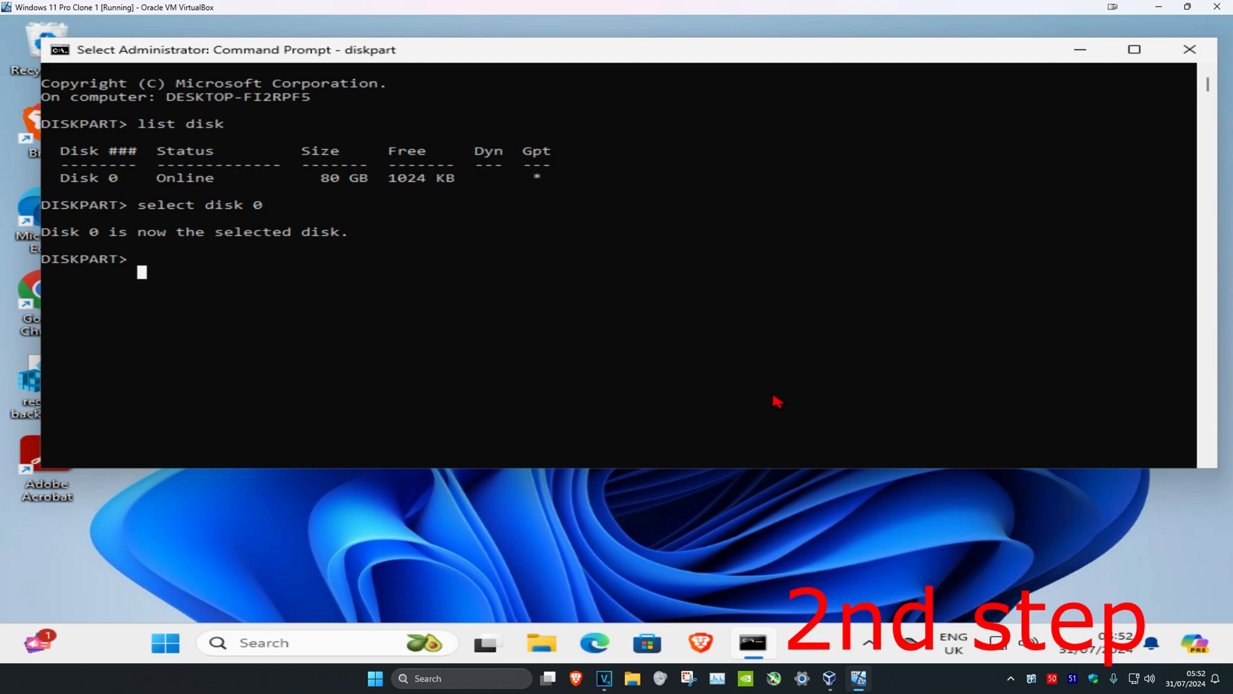
type("attr")
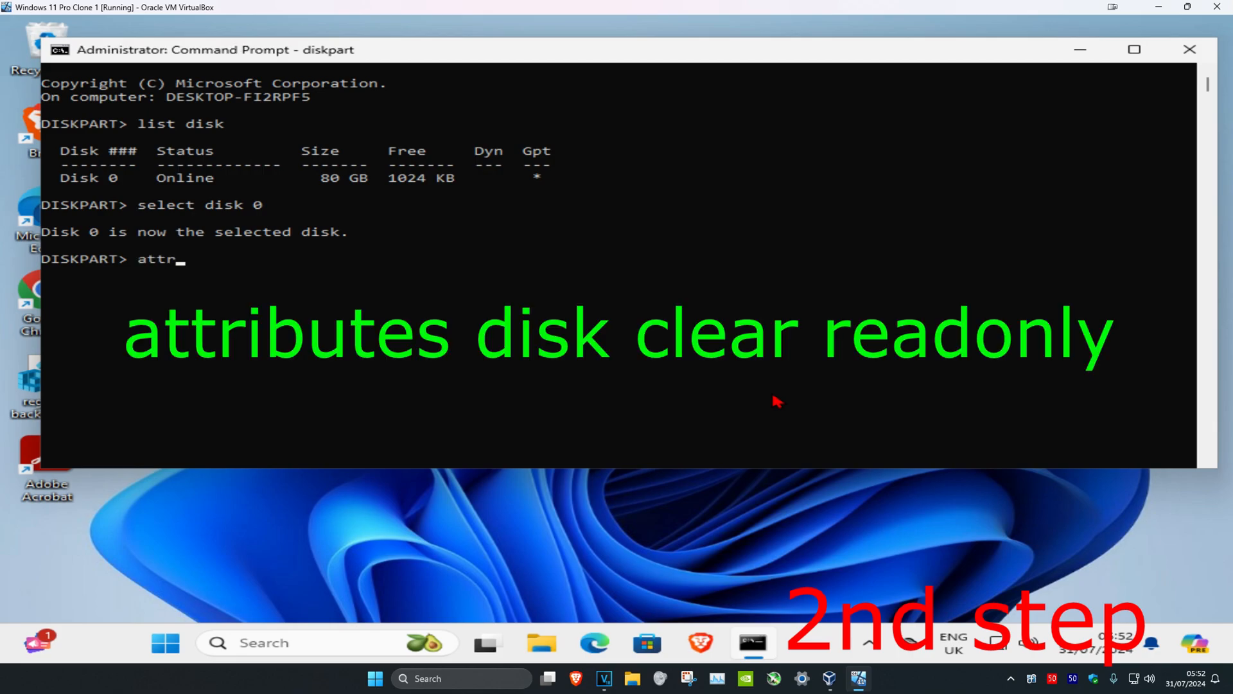